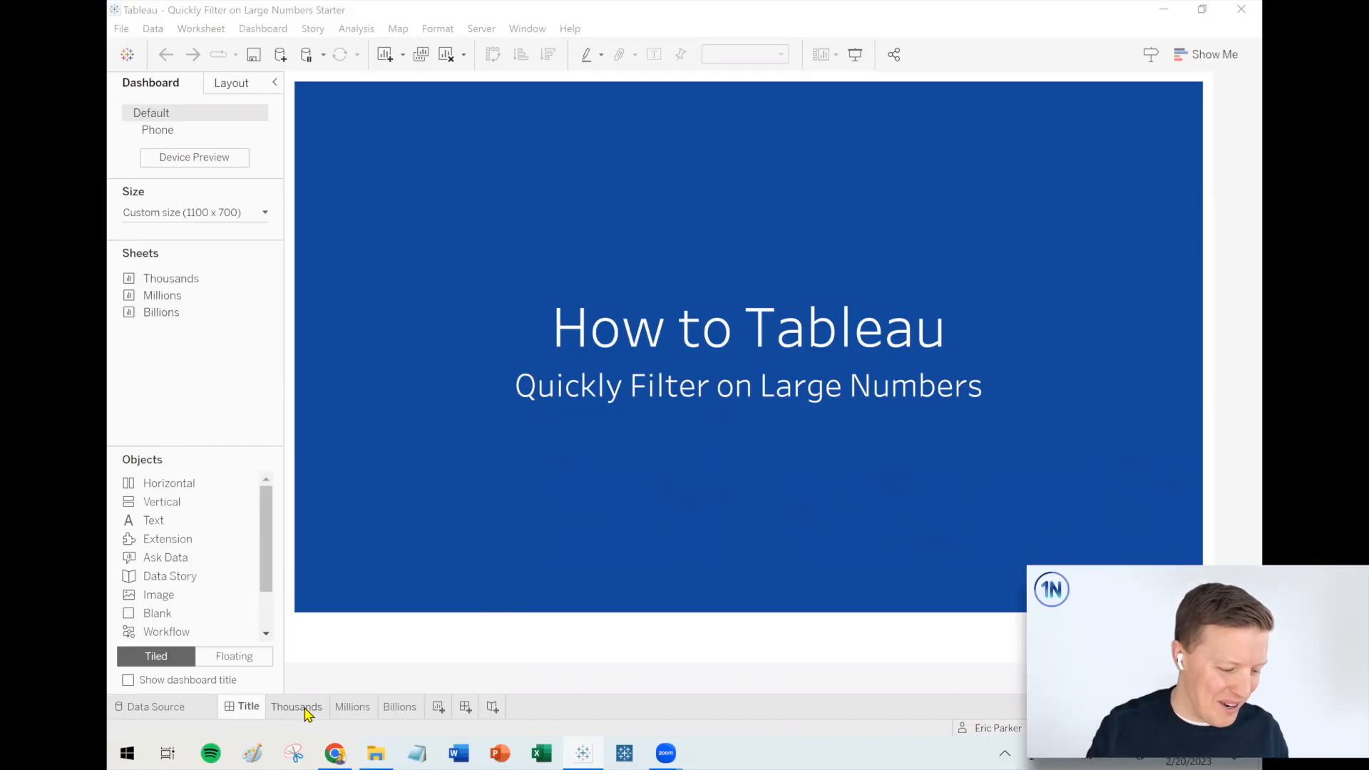
# - Switch to the Thousands sheet showing the Sales by State bar chart
pyautogui.click(296, 707)
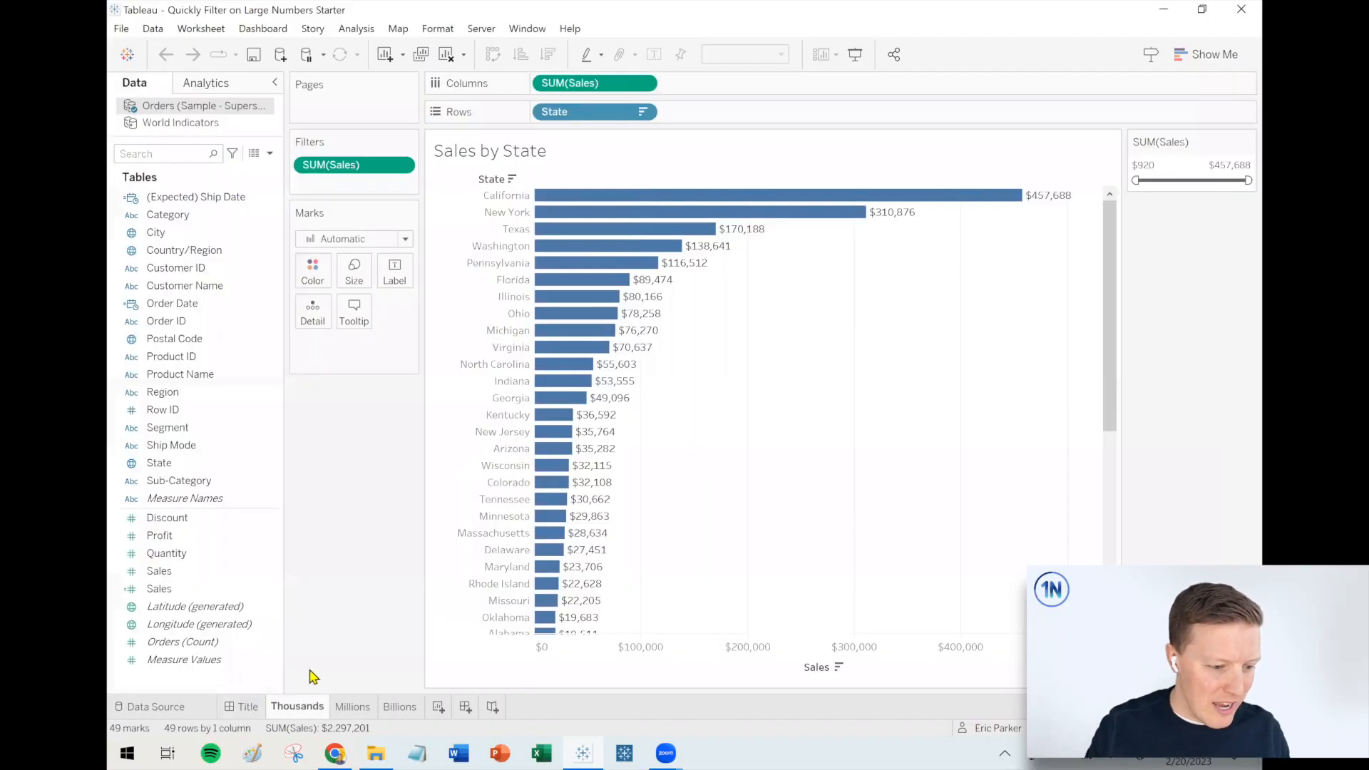
# - Set the SUM(Sales) filter minimum to $50,000, leaving 12 states
pyautogui.click(1160, 164)
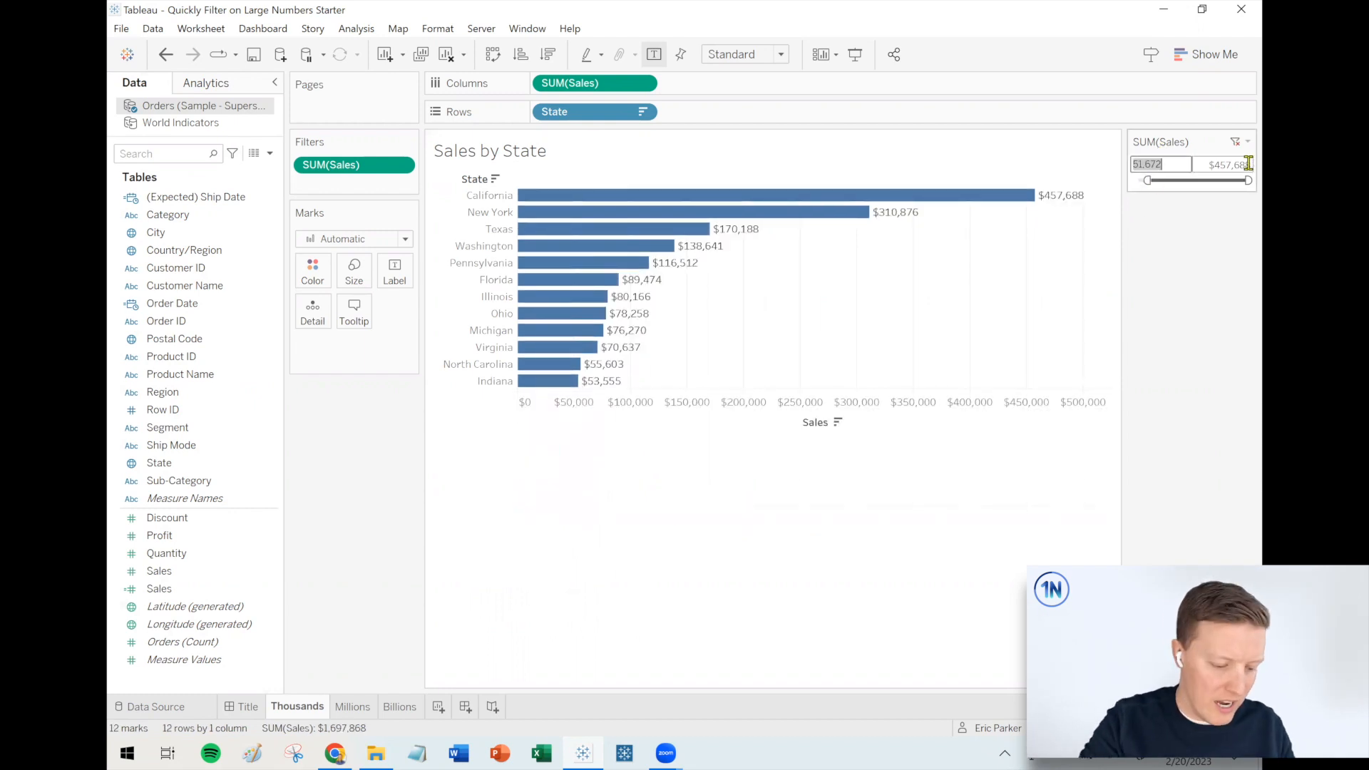
pyautogui.write('500000')
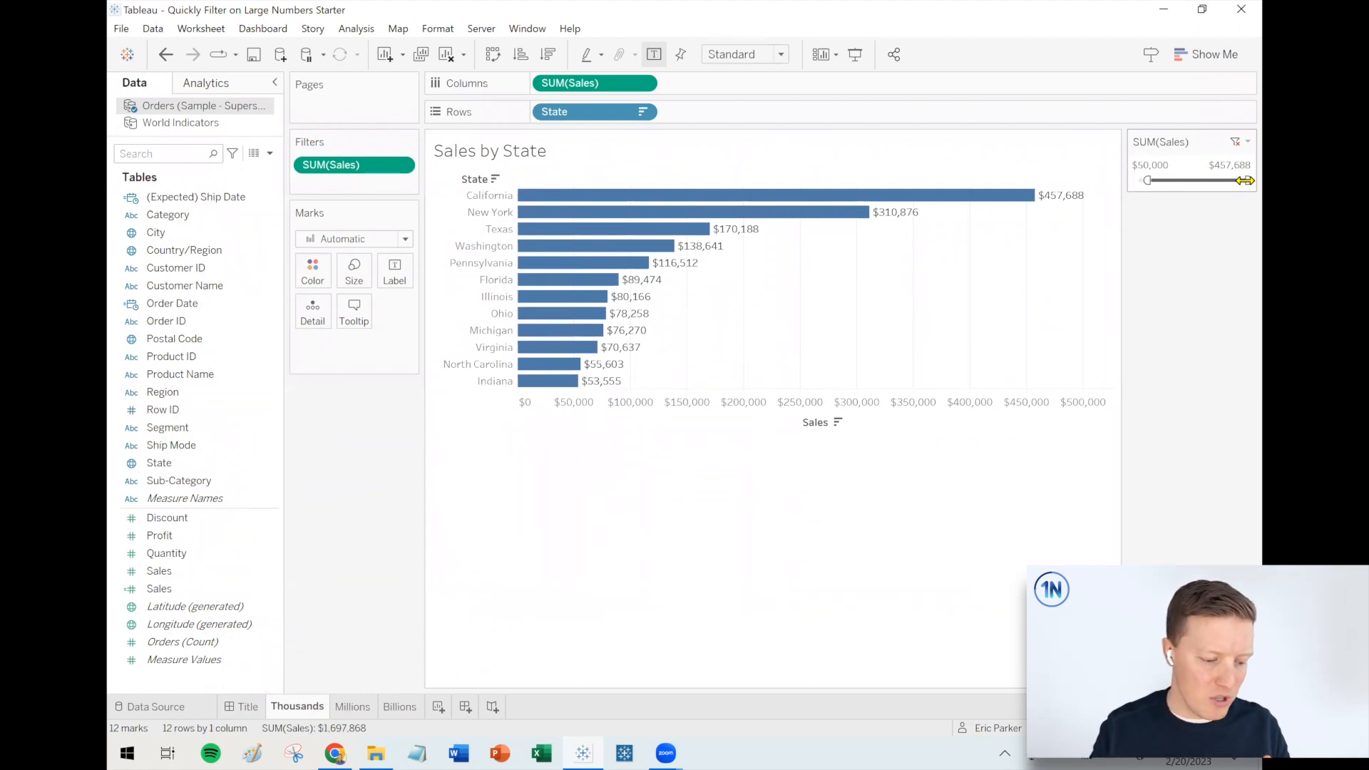
pyautogui.moveTo(279, 628)
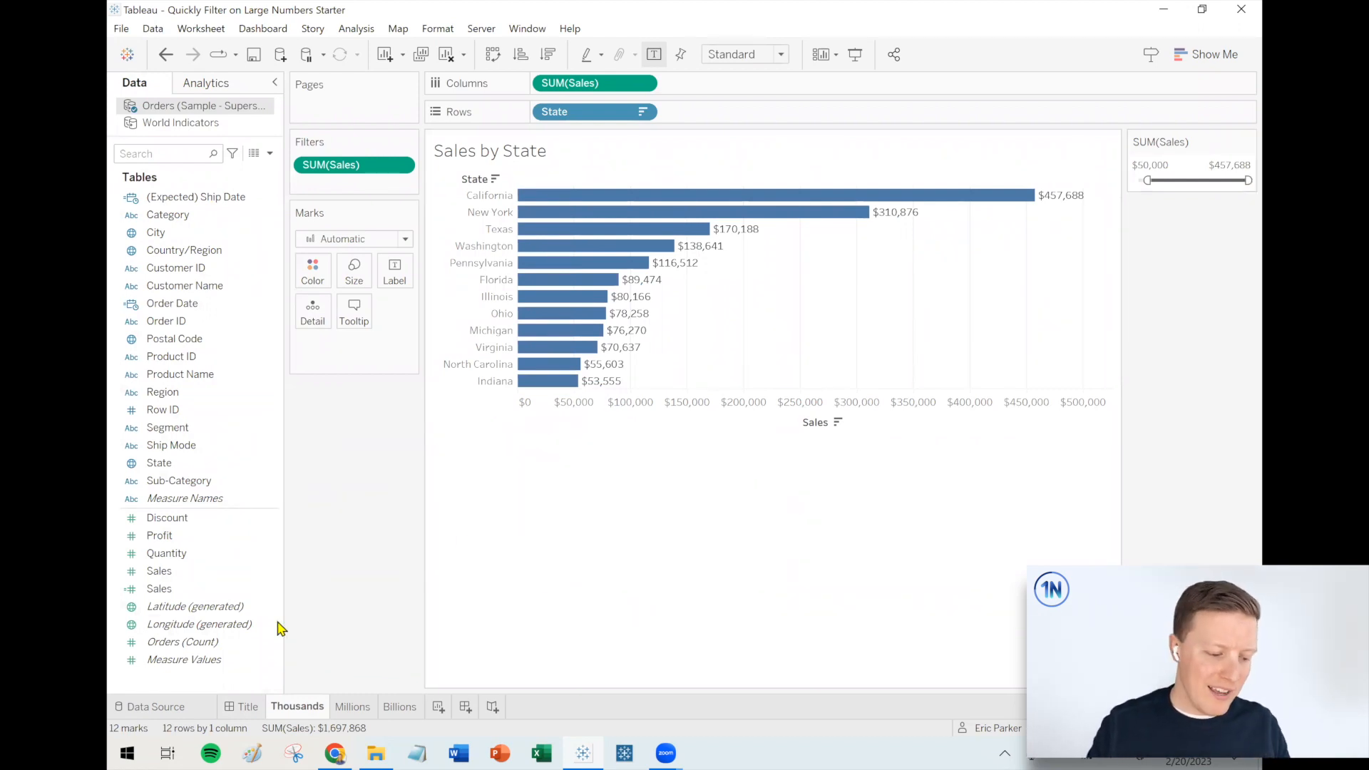
# - Switch to the Millions sheet showing the Sales by Sub-Category chart
pyautogui.click(353, 707)
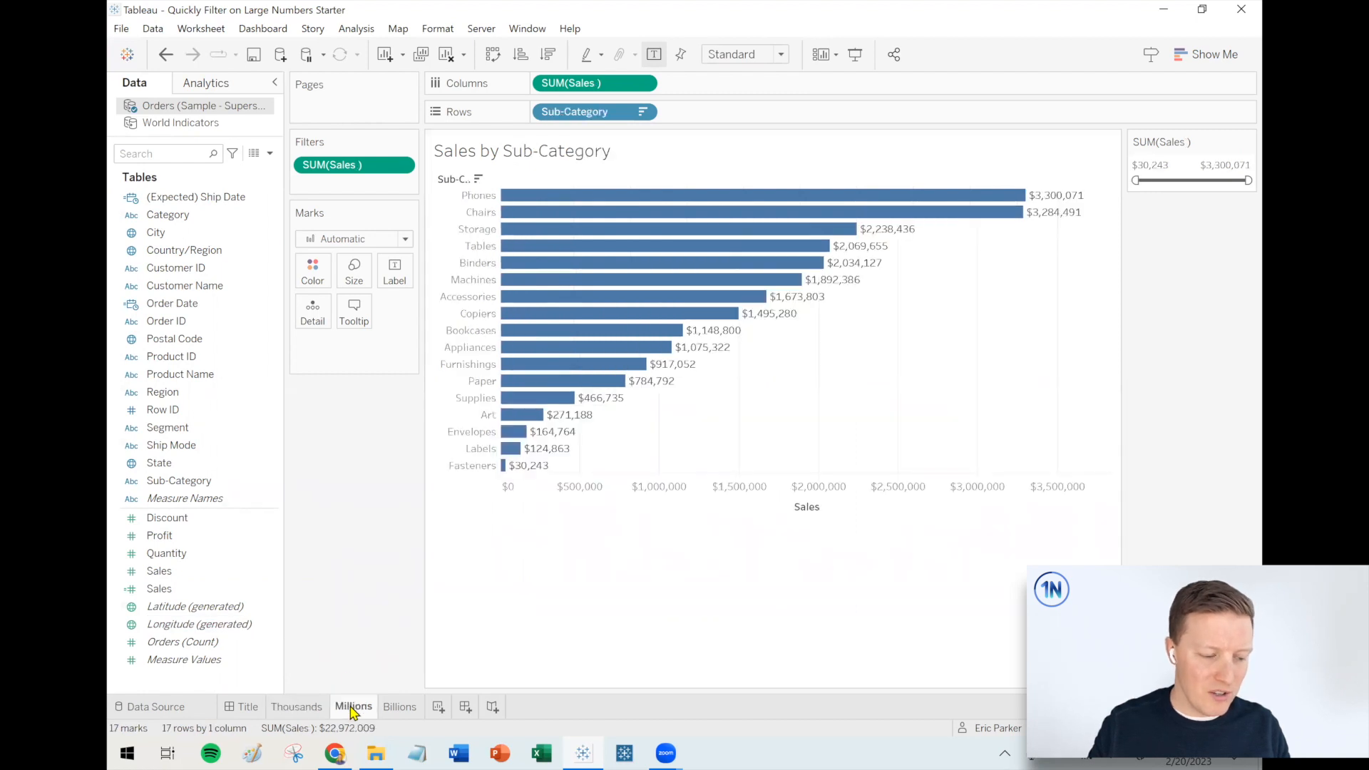
pyautogui.moveTo(930, 370)
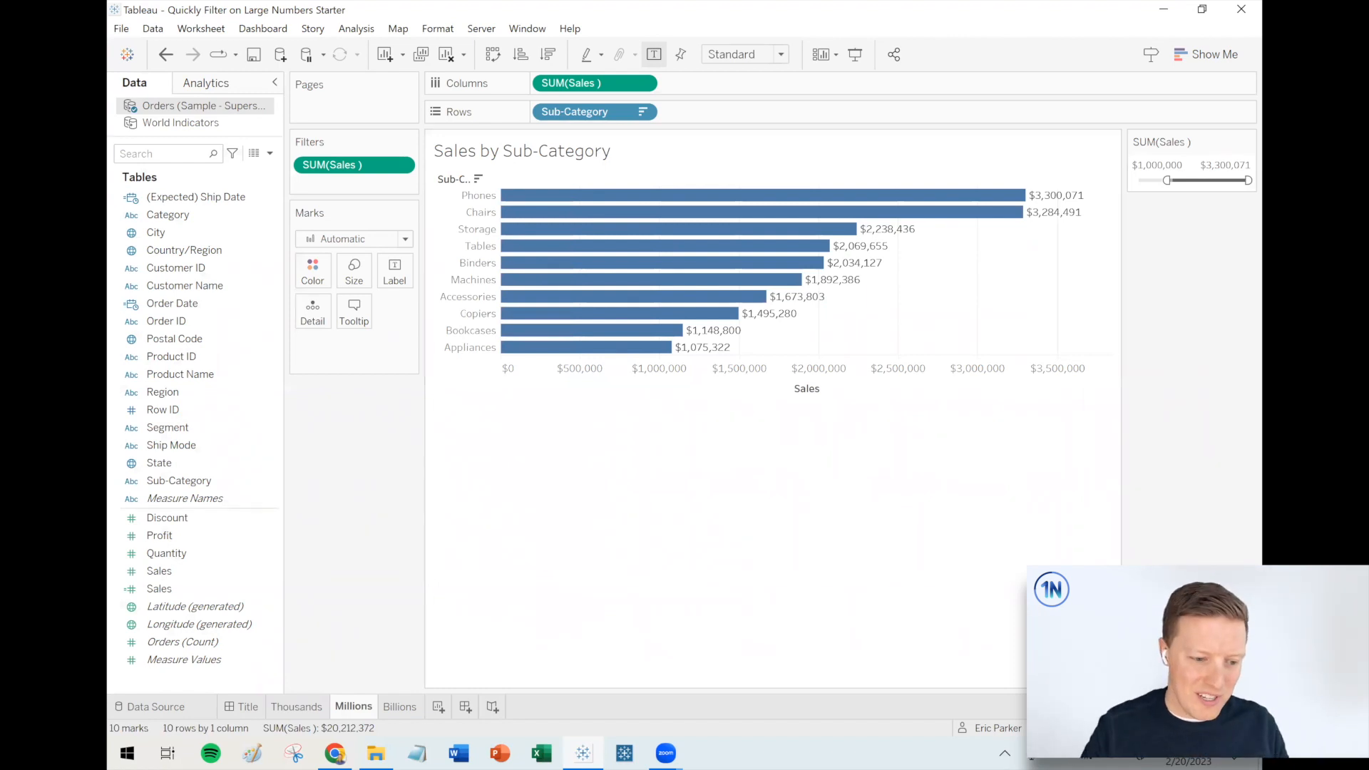
pyautogui.moveTo(394, 694)
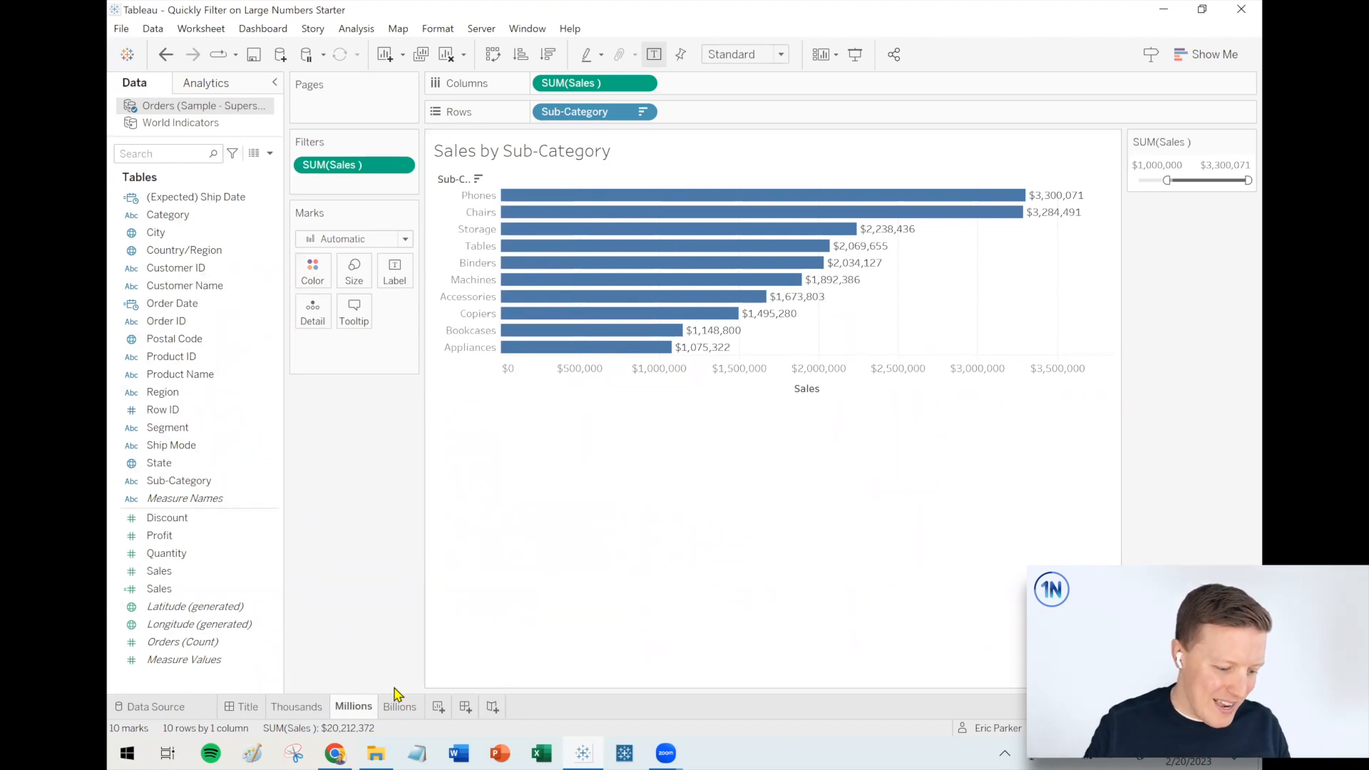